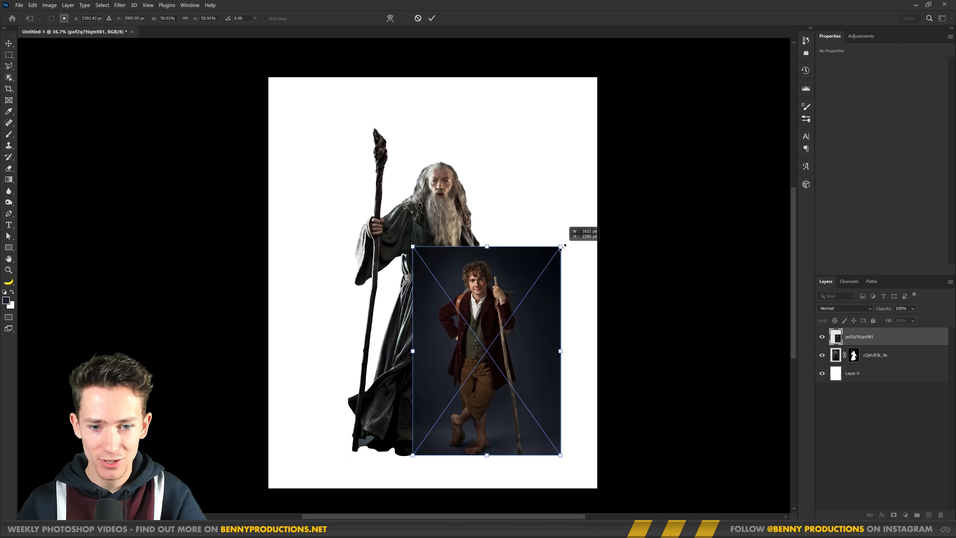
- Rasterize the scaled Bilbo photo layer into an ordinary pixel layer
right_click(857, 336)
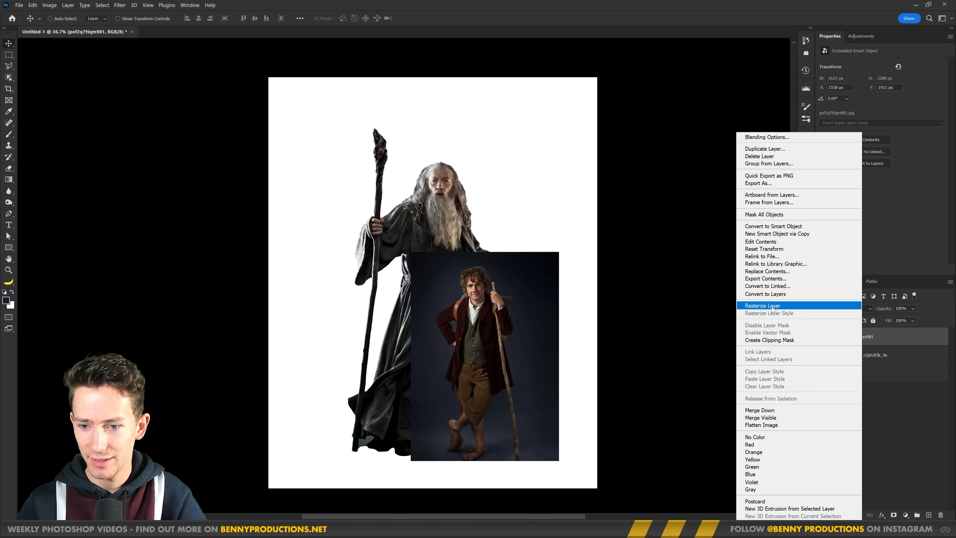
left_click(762, 305)
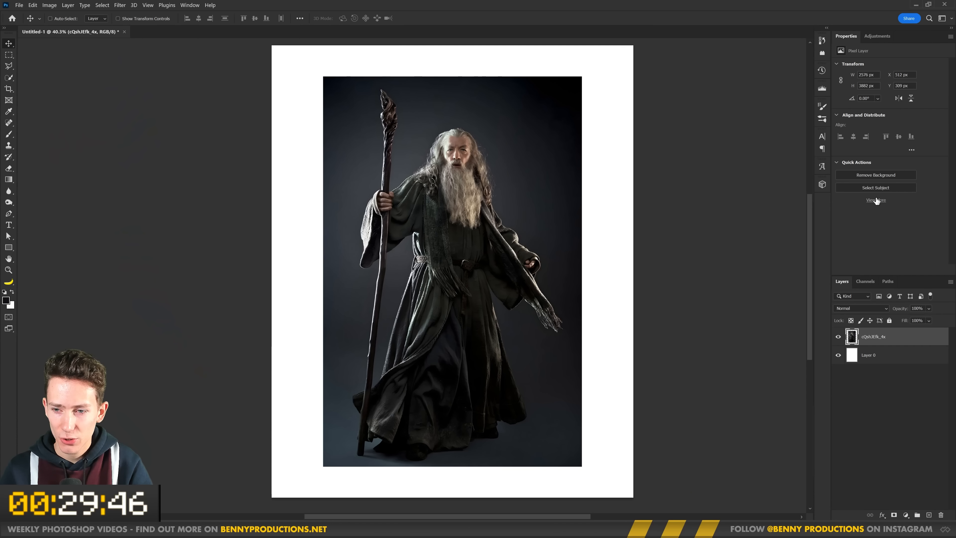
- Run Select Subject to isolate Gandalf from the dark studio background
left_click(875, 188)
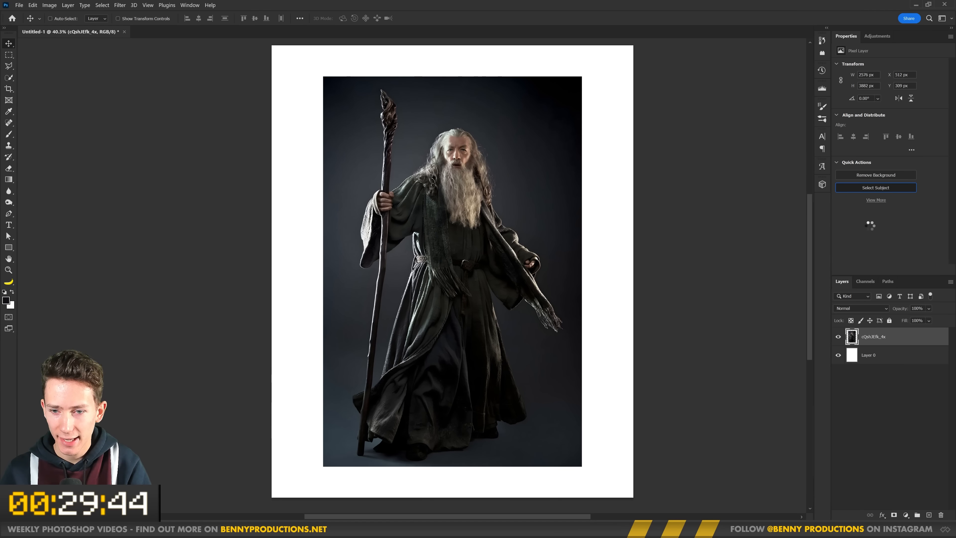
left_click(875, 187)
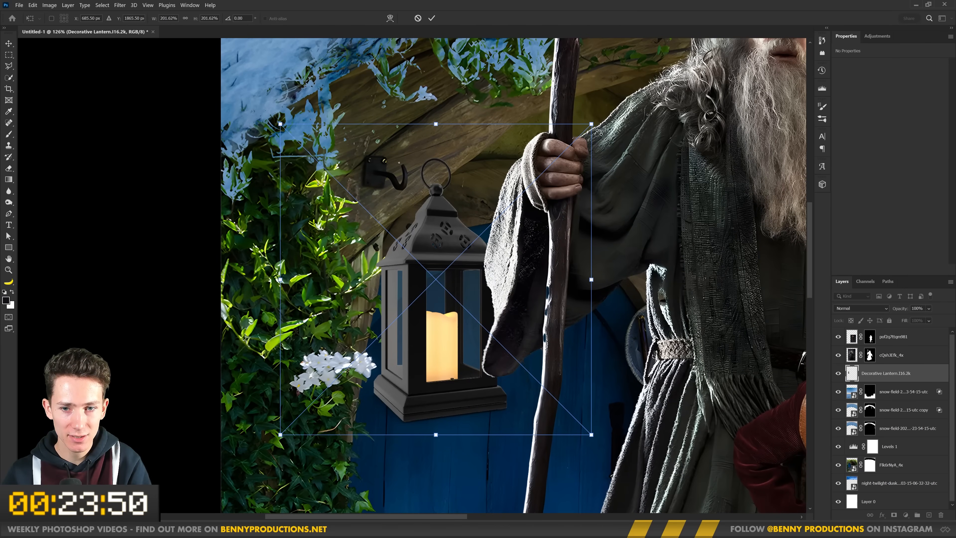
- Commit the lantern's size and position under the hook beside the door
left_click(32, 5)
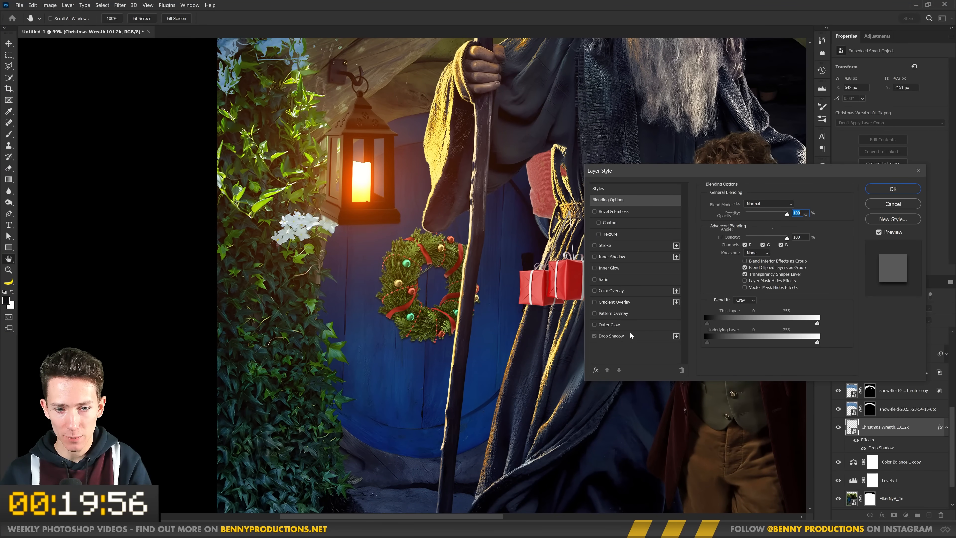
- Give the Christmas wreath a soft drop shadow with lowered opacity, distance and size
left_click(610, 335)
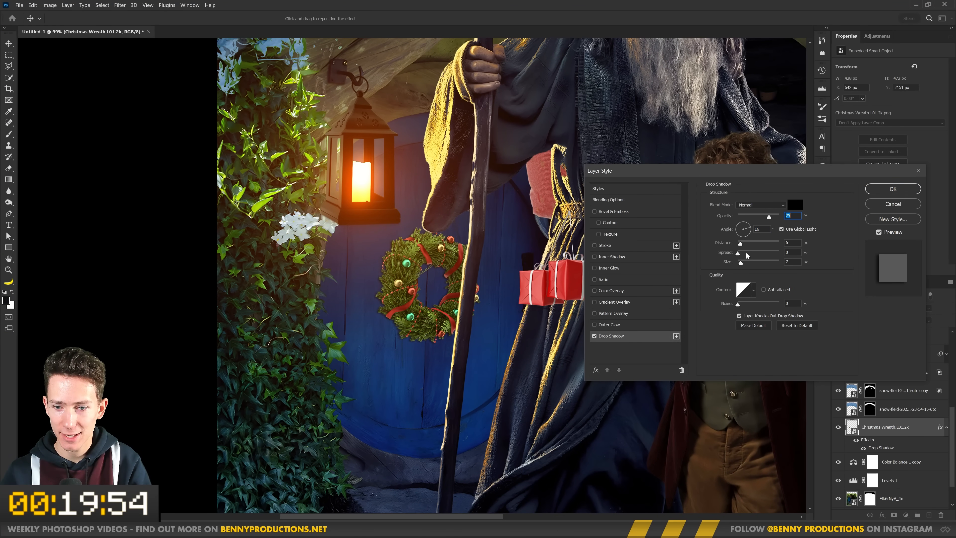
left_click(891, 188)
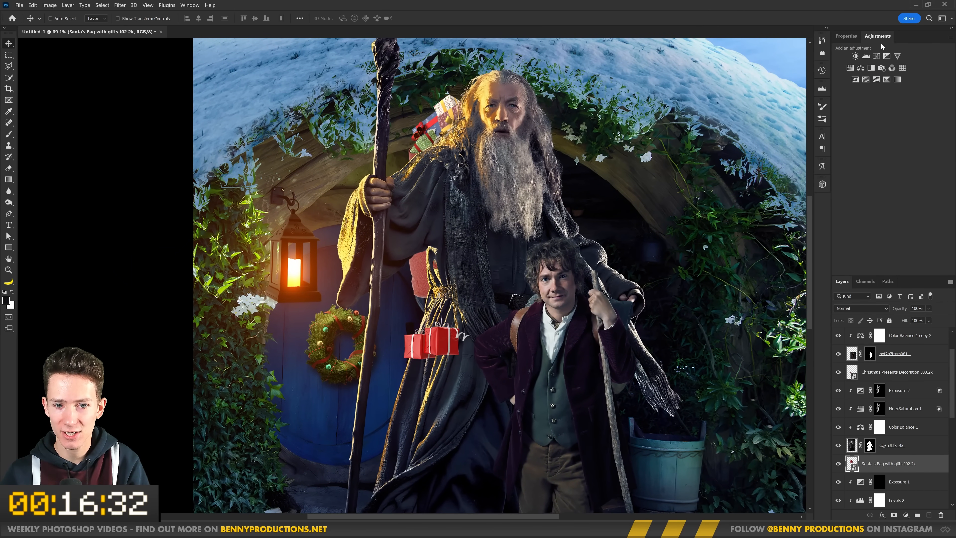
- Add the presents decoration layer with the Santa's gift bag behind Gandalf's shoulder
left_click(854, 56)
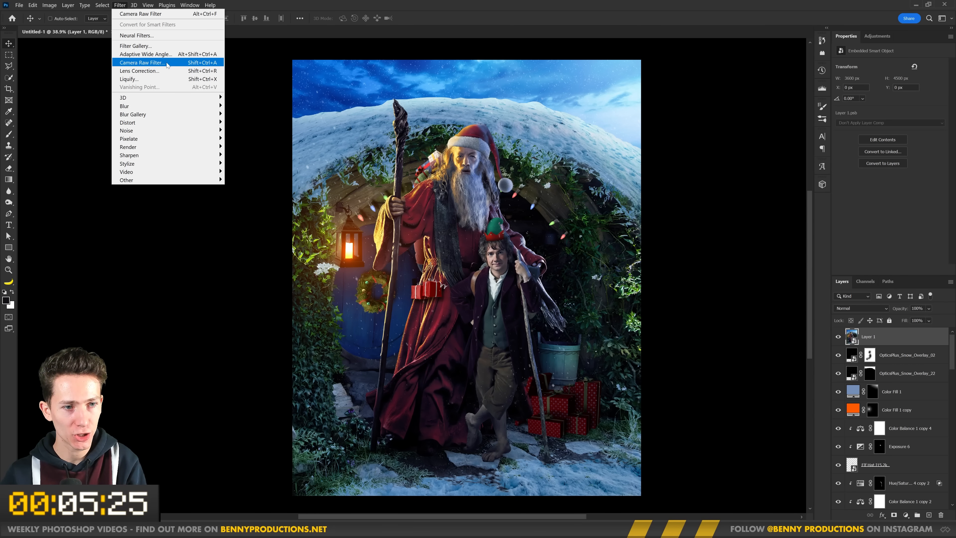
- Grade the merged composite in Camera Raw Basic: Texture +26, Clarity +12, Vibrance +30
left_click(141, 62)
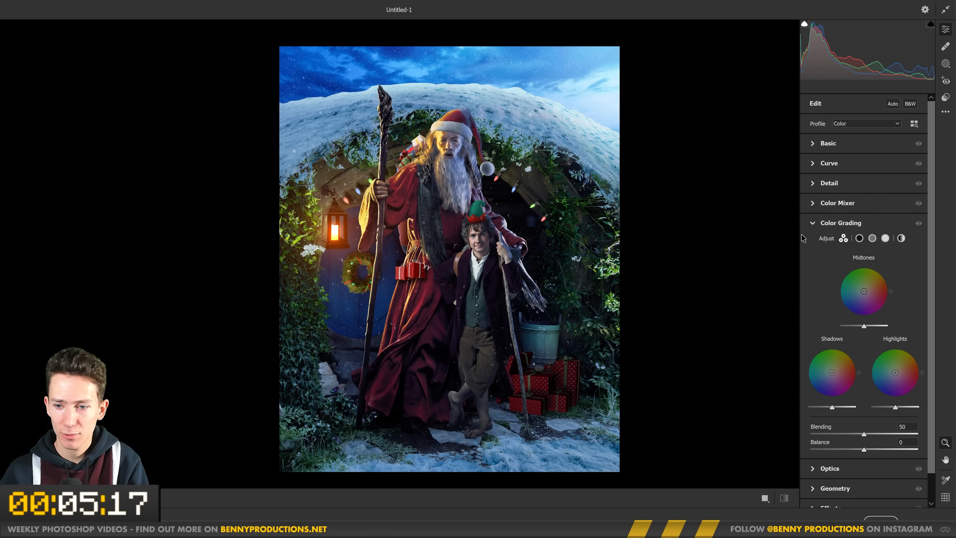
left_click(828, 143)
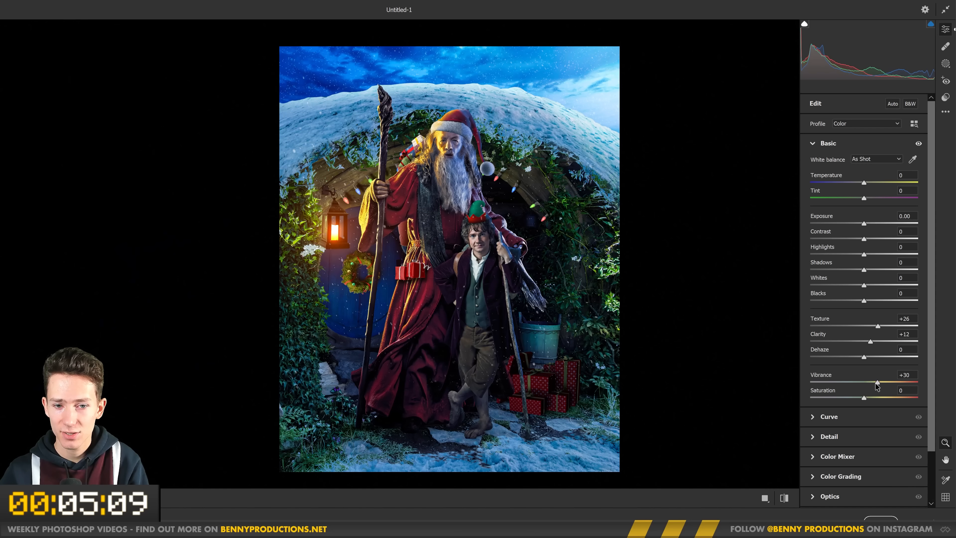
left_click_drag(880, 285, 914, 284)
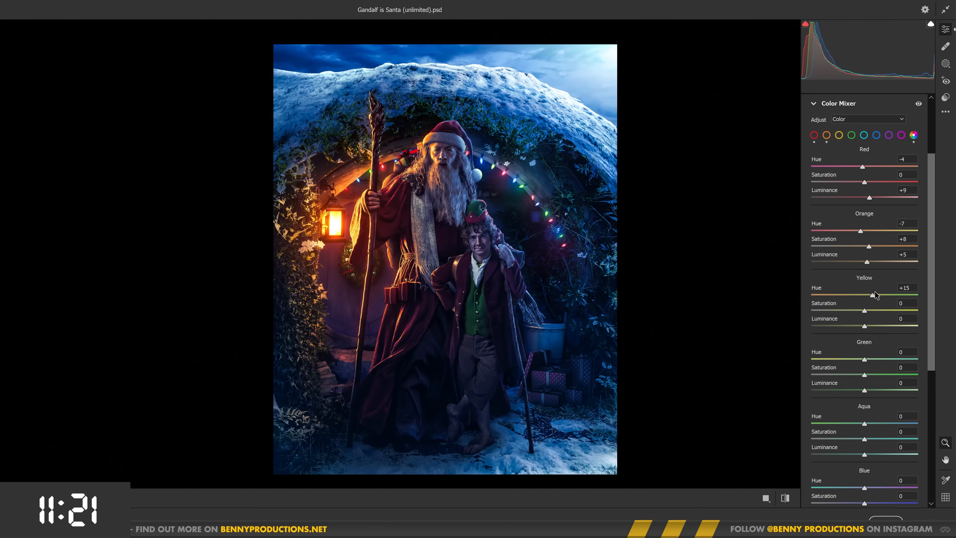
- Adjust Color Mixer hues for red, orange and yellow and tint the shadows teal
left_click(839, 222)
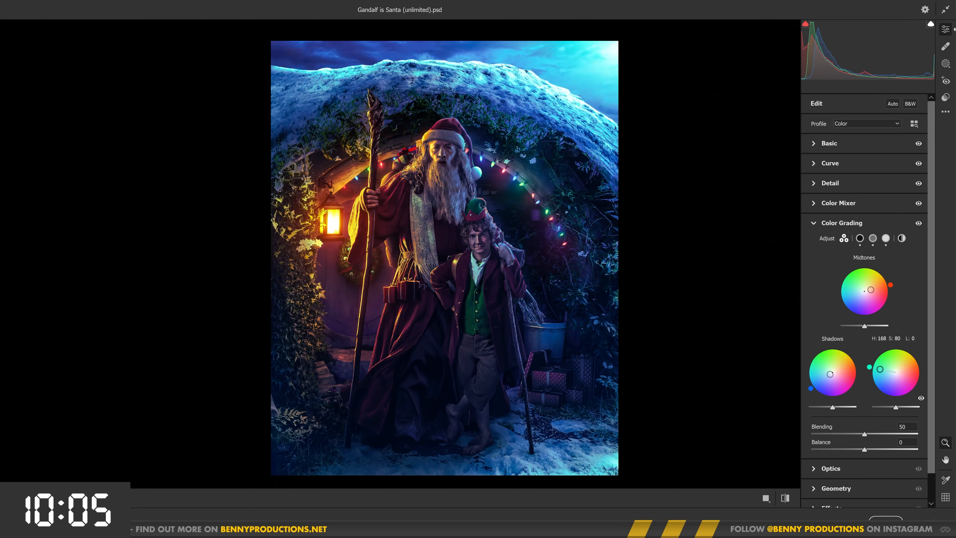